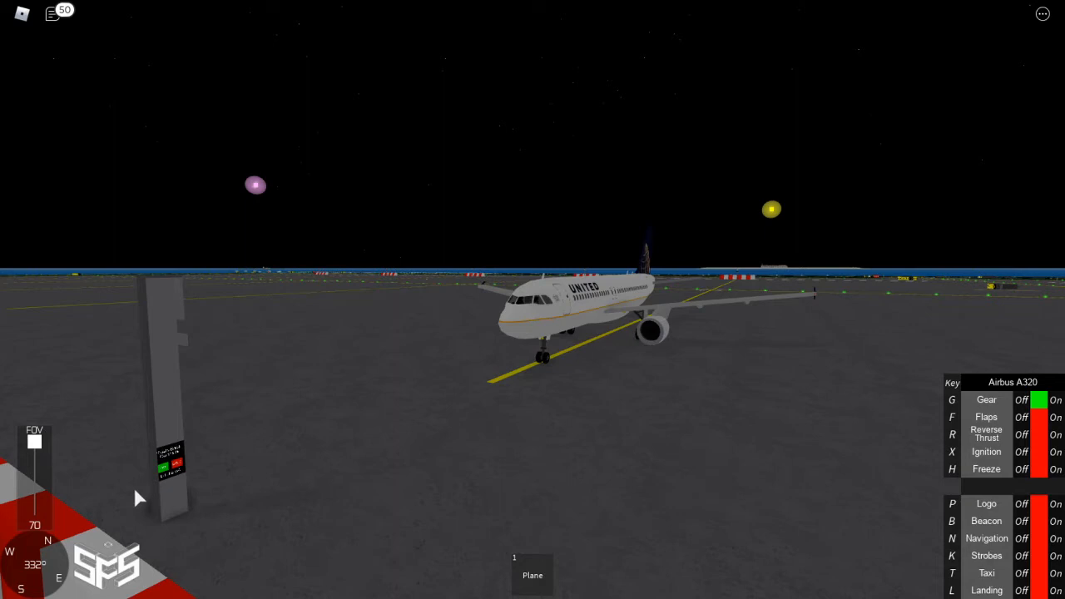
pyautogui.moveTo(351, 406)
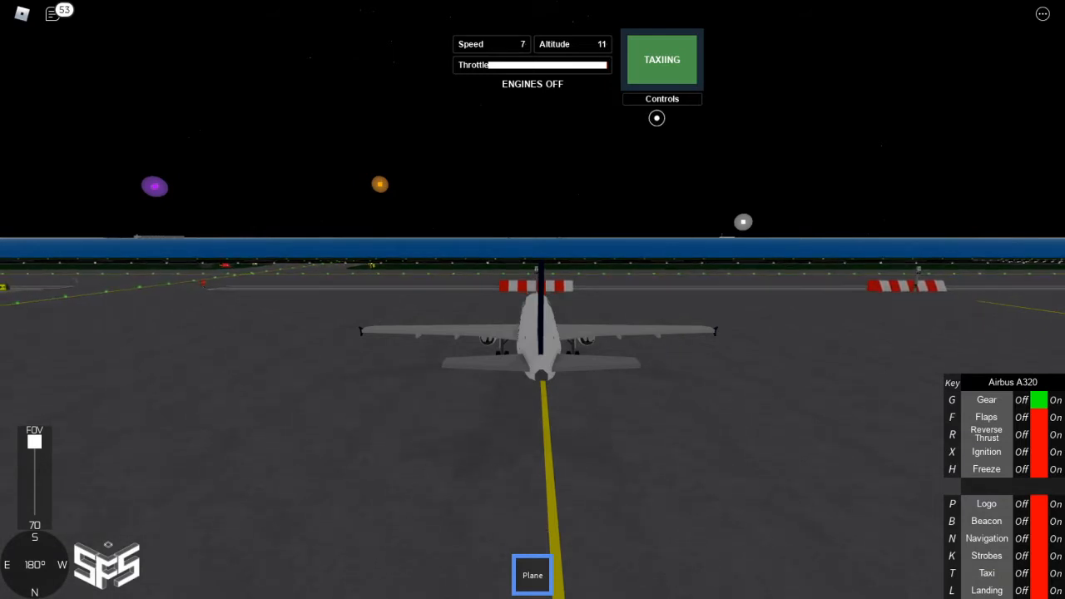
# - Switch on the A320's logo, beacon, navigation, strobe and taxi lights on the panel
pyautogui.click(662, 100)
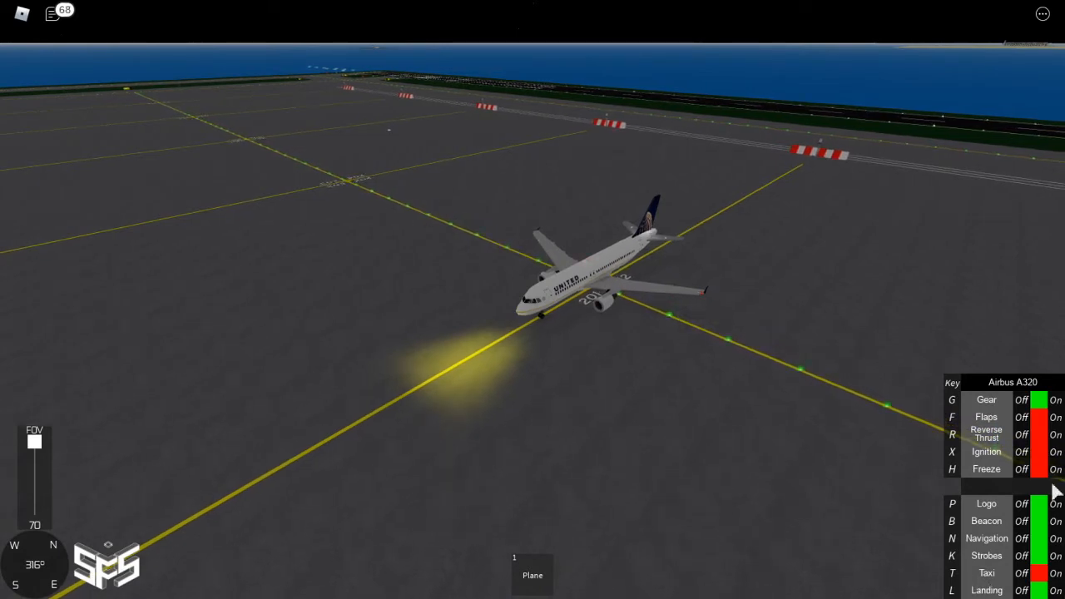
pyautogui.moveTo(1007, 539)
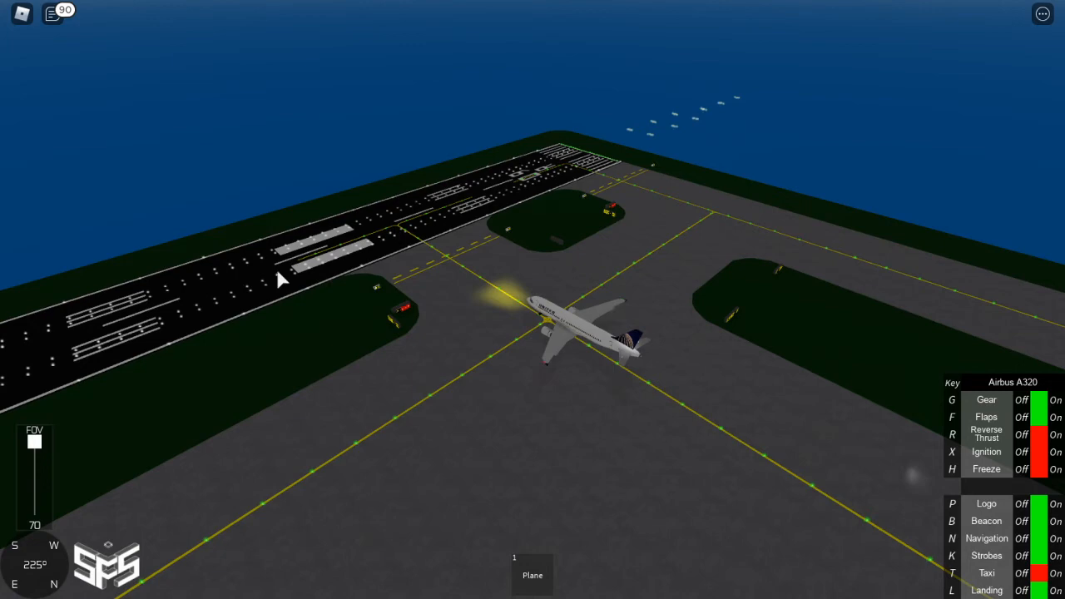
pyautogui.moveTo(436, 303)
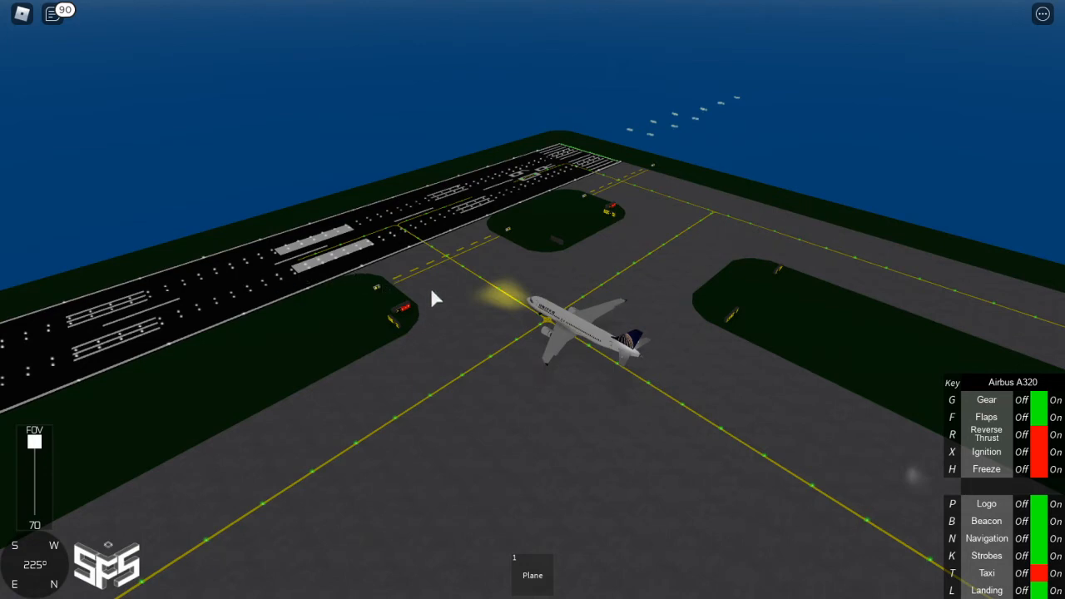
pyautogui.moveTo(424, 356)
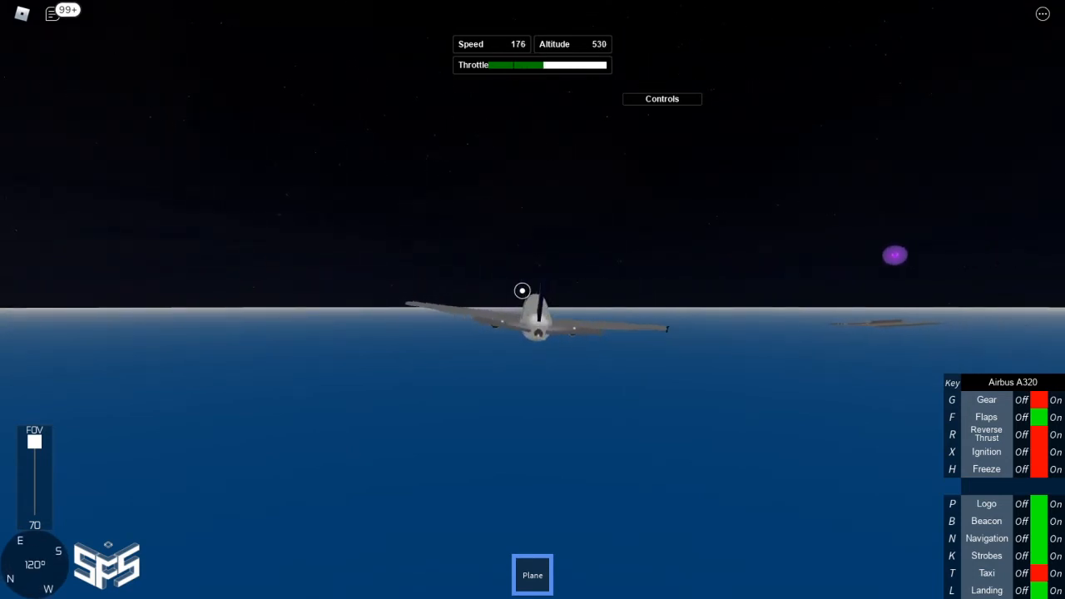
# - Apply full throttle to rotate and climb the A320 out over the water
pyautogui.click(52, 15)
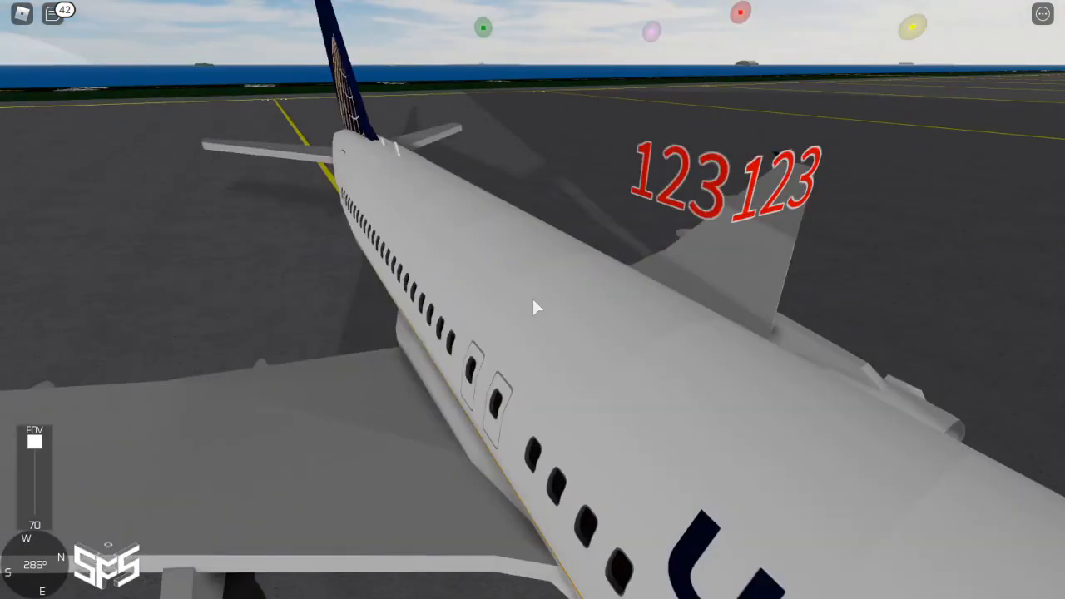
# - Orbit the view around the parked A320's tail on the apron
pyautogui.moveTo(532, 307); pyautogui.dragTo(629, 159)
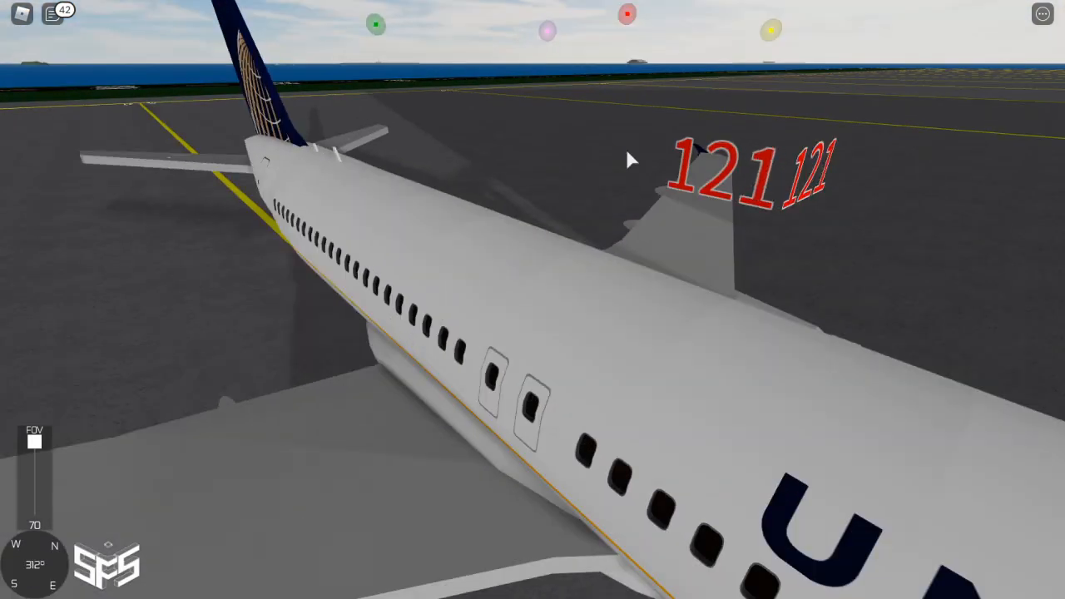